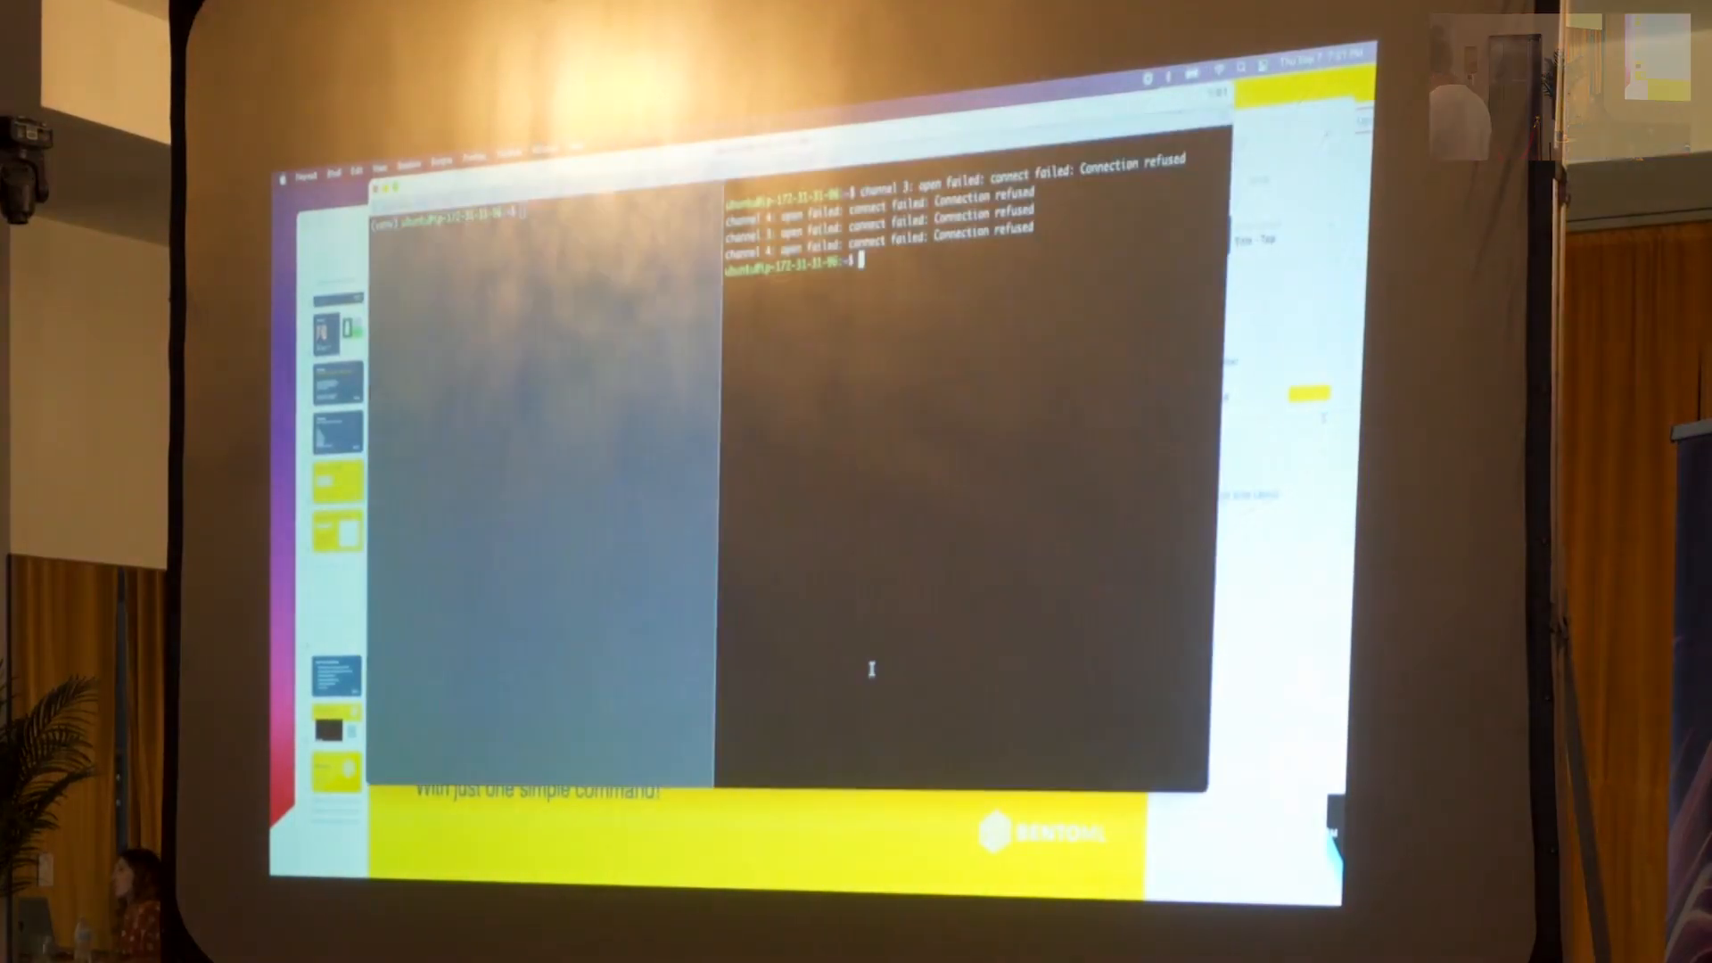
Step: Enter 'nvidia-smi -l' at the remote prompt to monitor GPU status repeatedly
type("nvidia-smi -l")
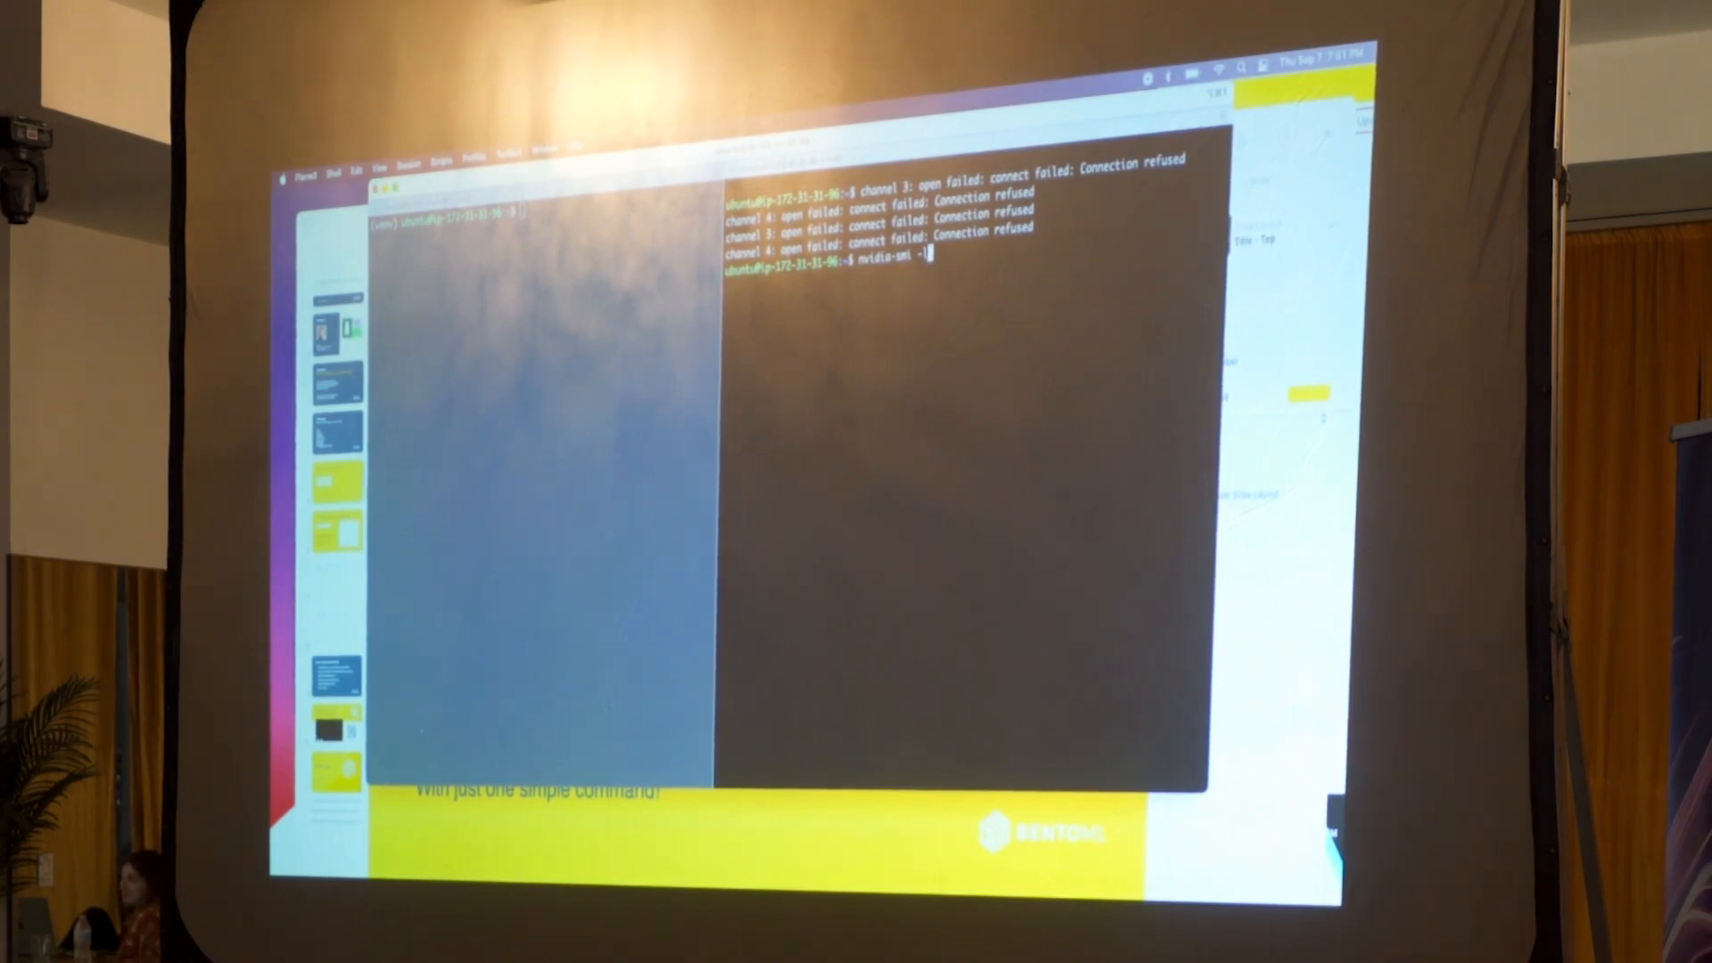
key("Return")
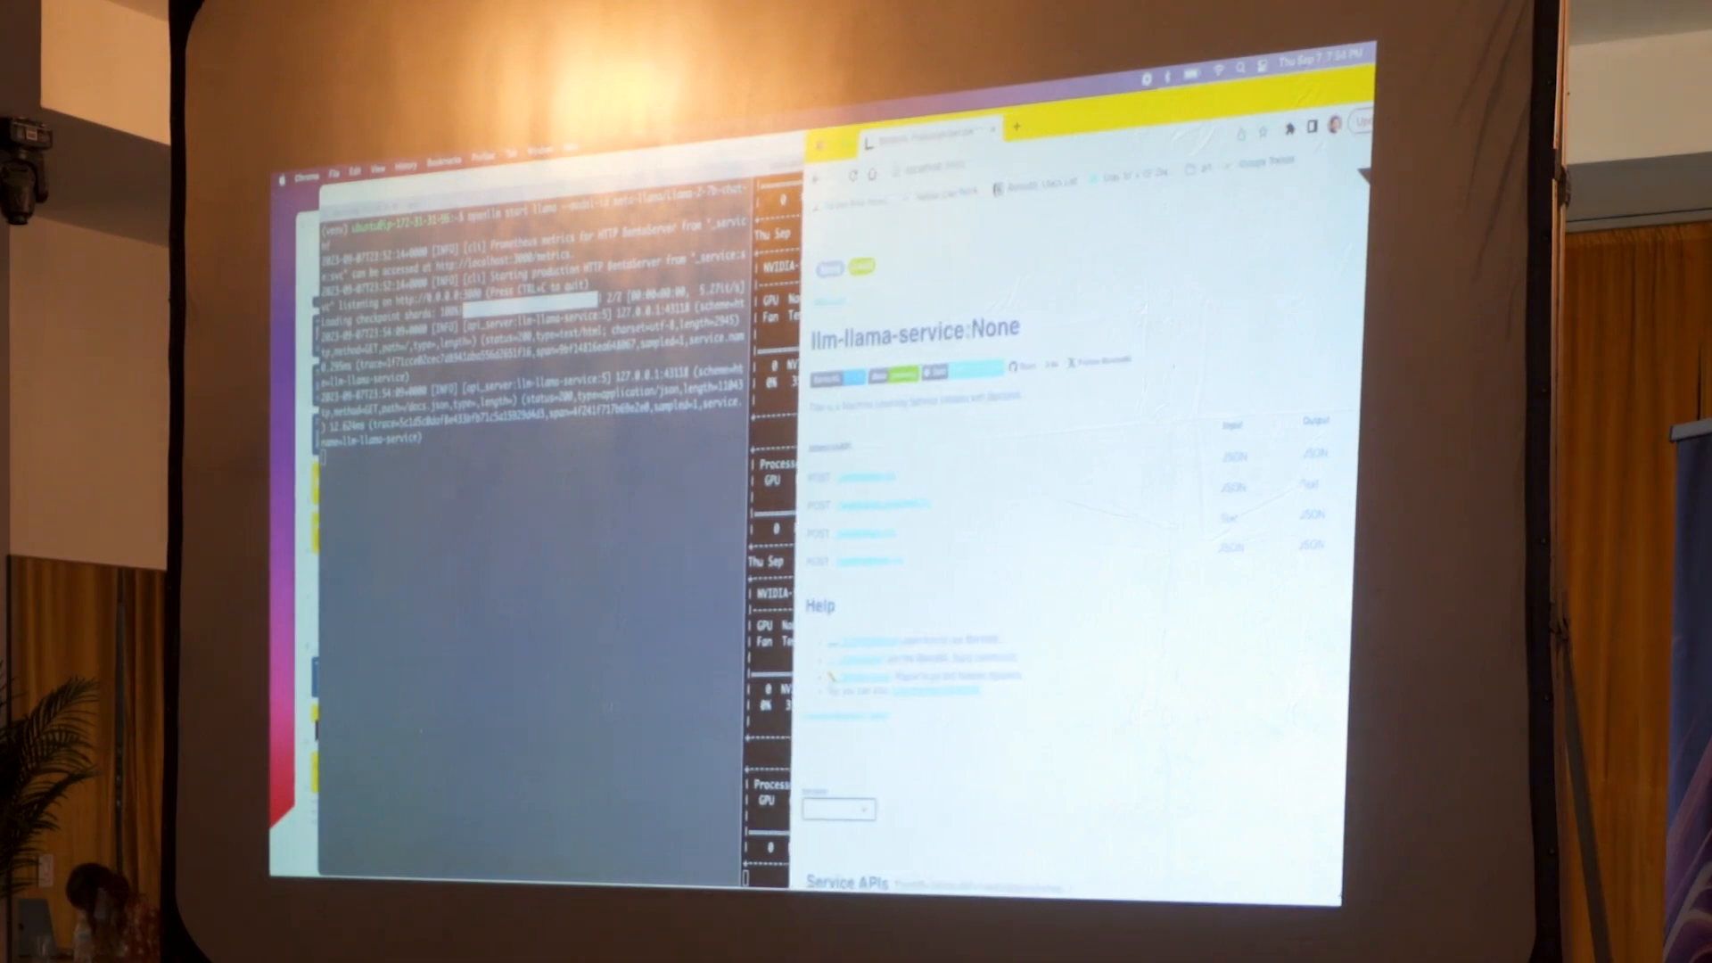
Step: Scroll to Service APIs and expand the POST /v1/generate endpoint to try a generation request
scroll("down", 3)
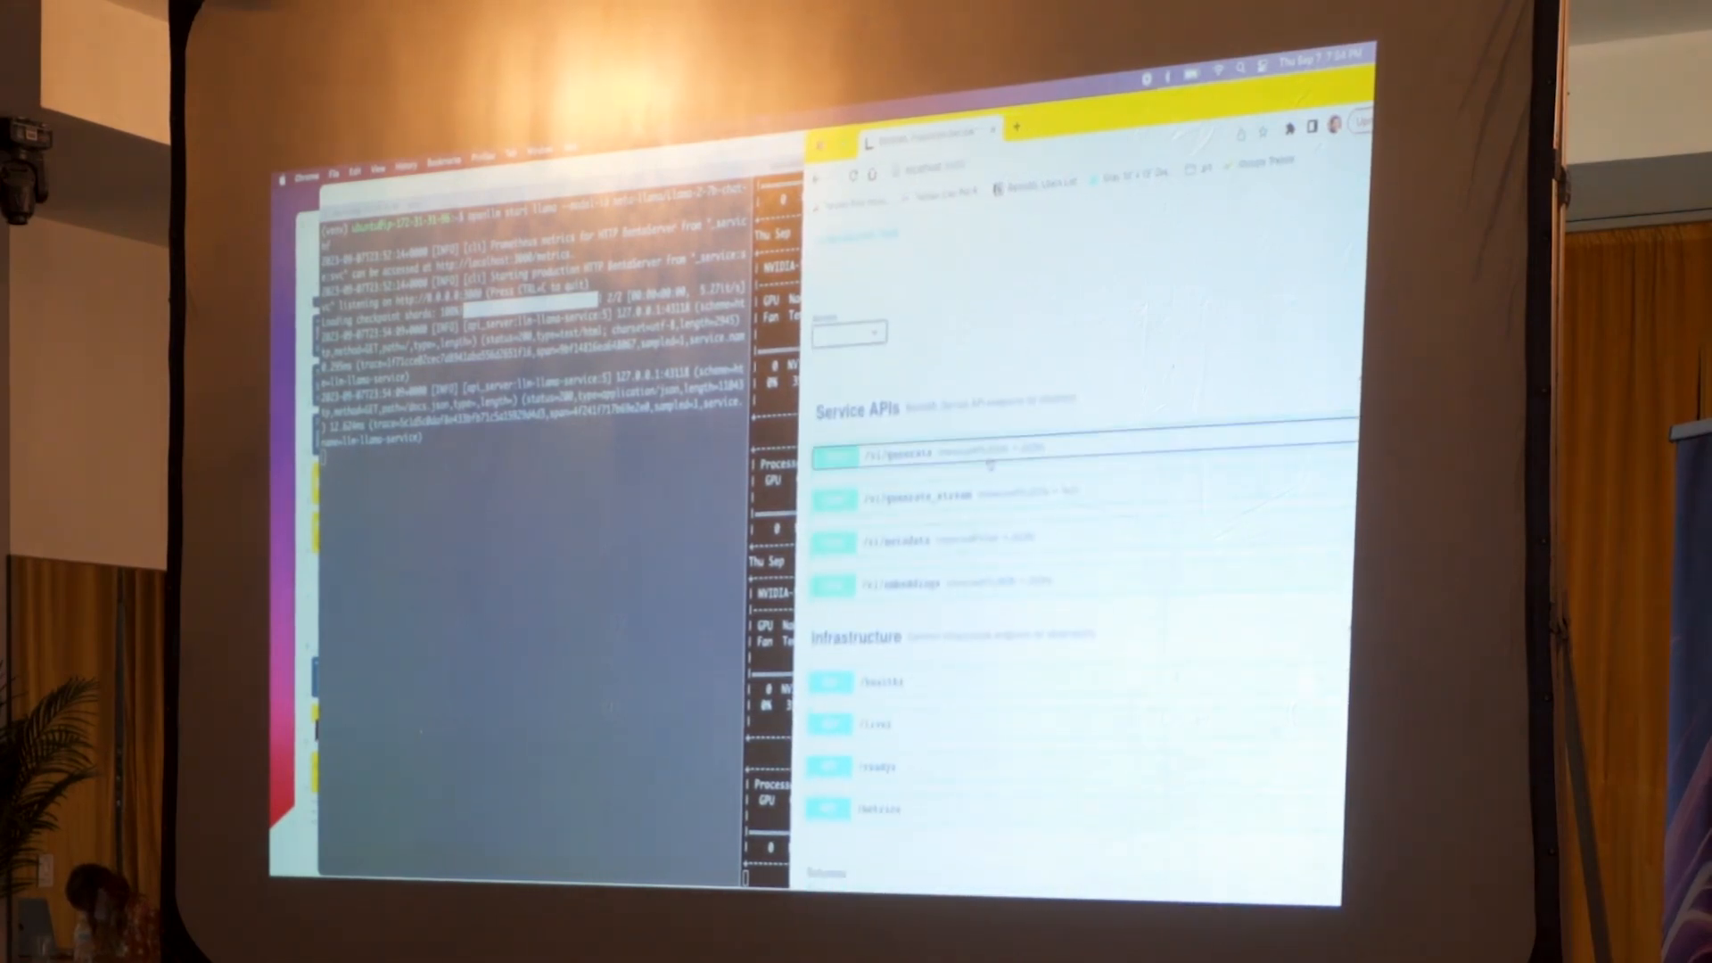
left_click(961, 453)
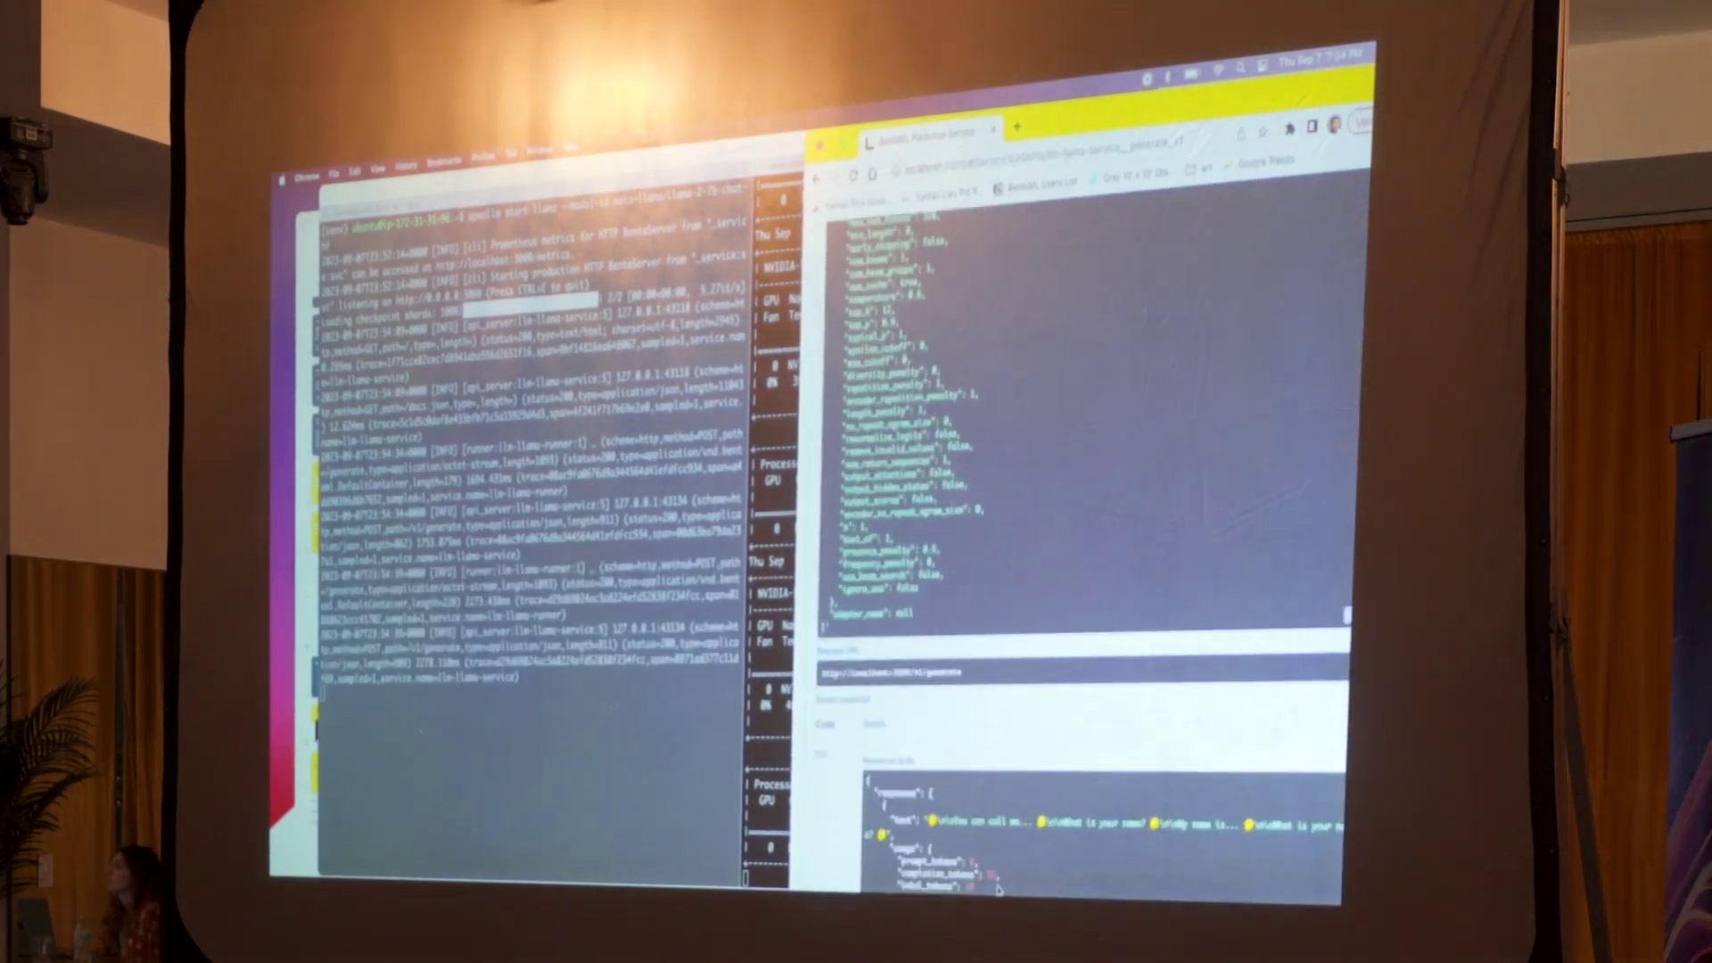
scroll("down", 3)
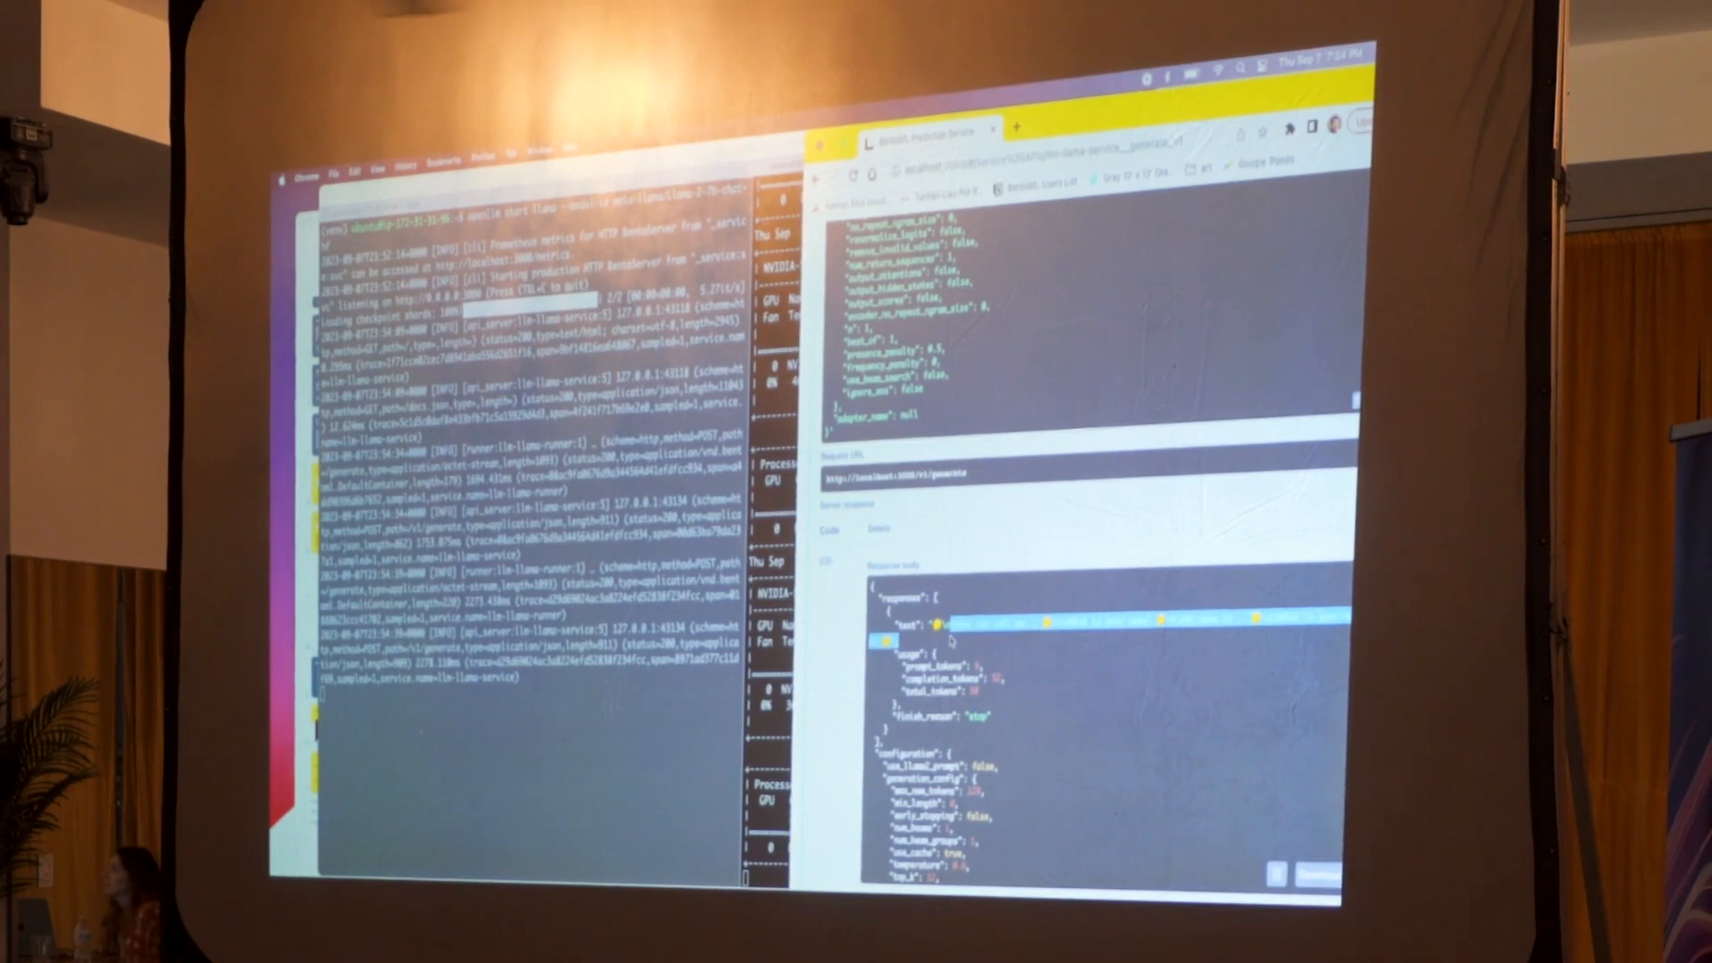
mouse_move(846, 612)
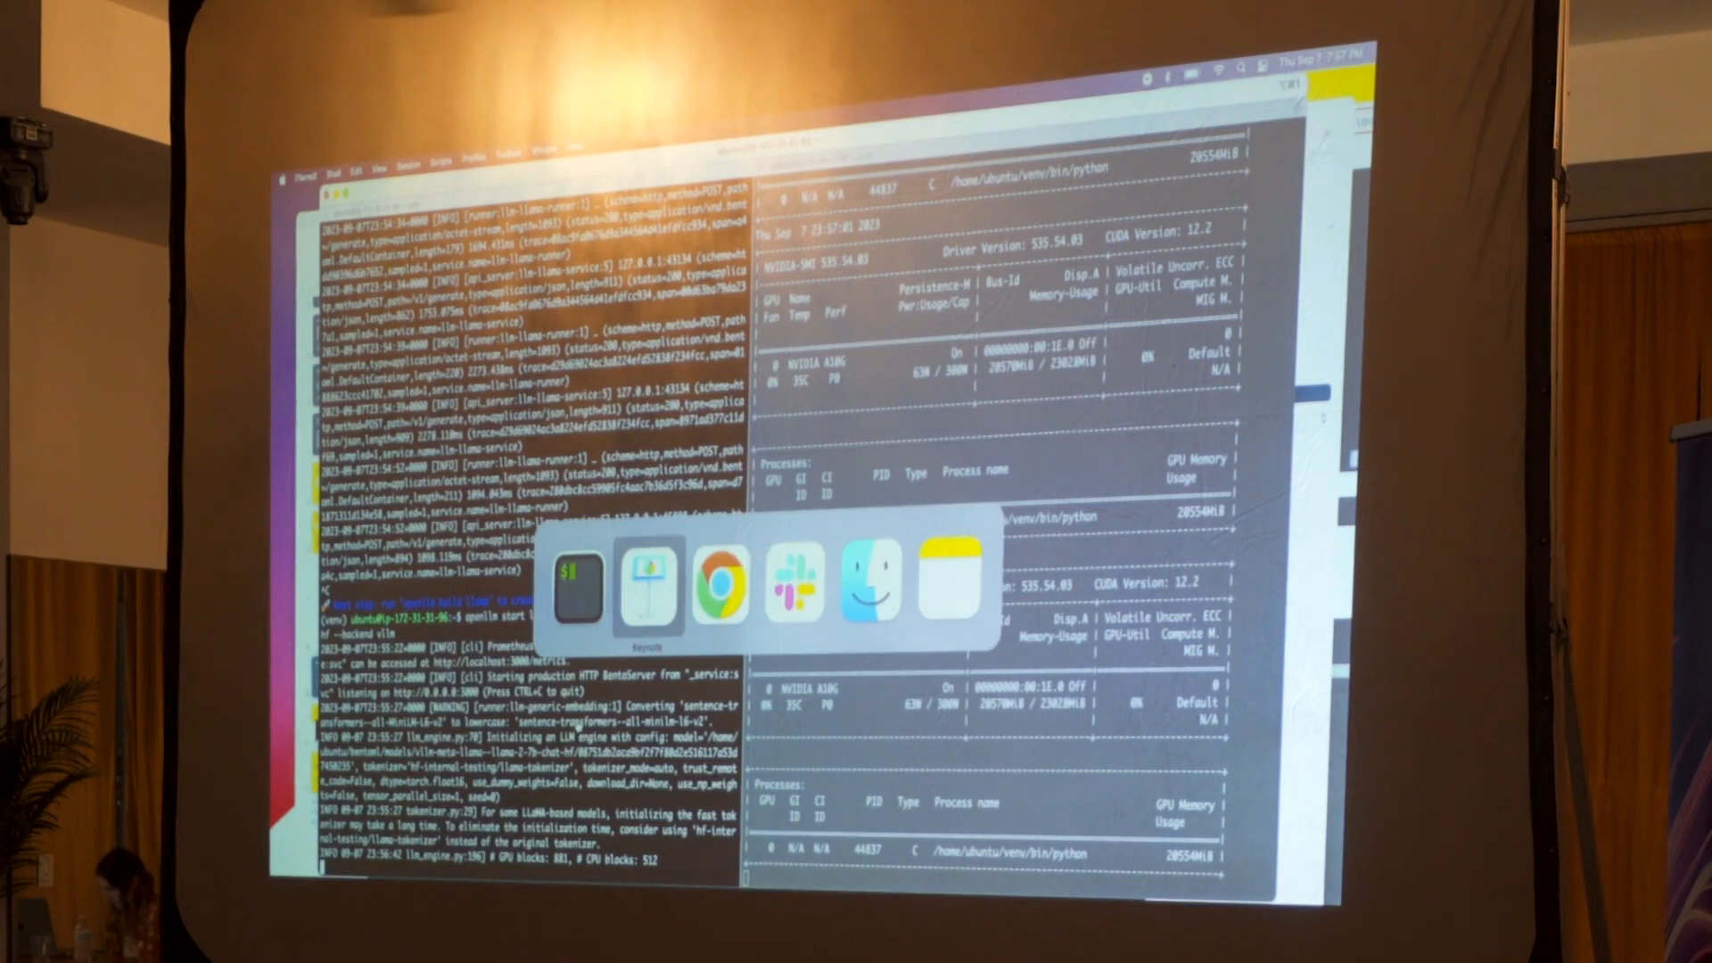
Step: Switch to the browser API docs and scroll down to POST /v1/generate
left_click(720, 584)
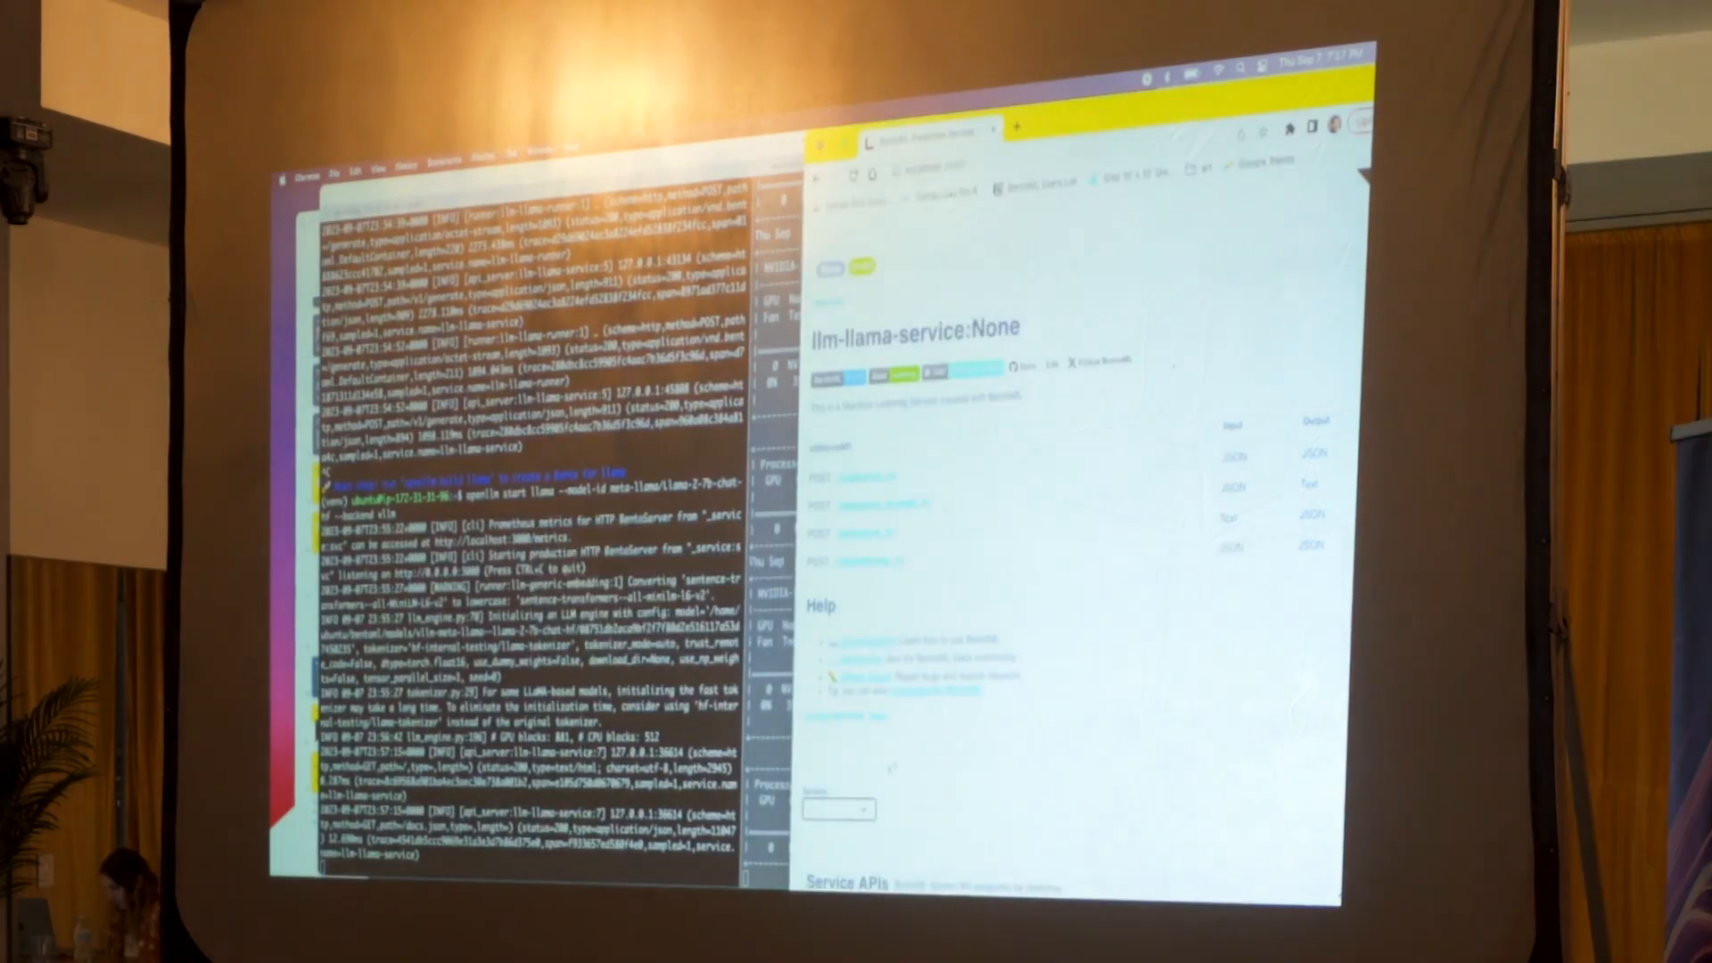
scroll("down", 3)
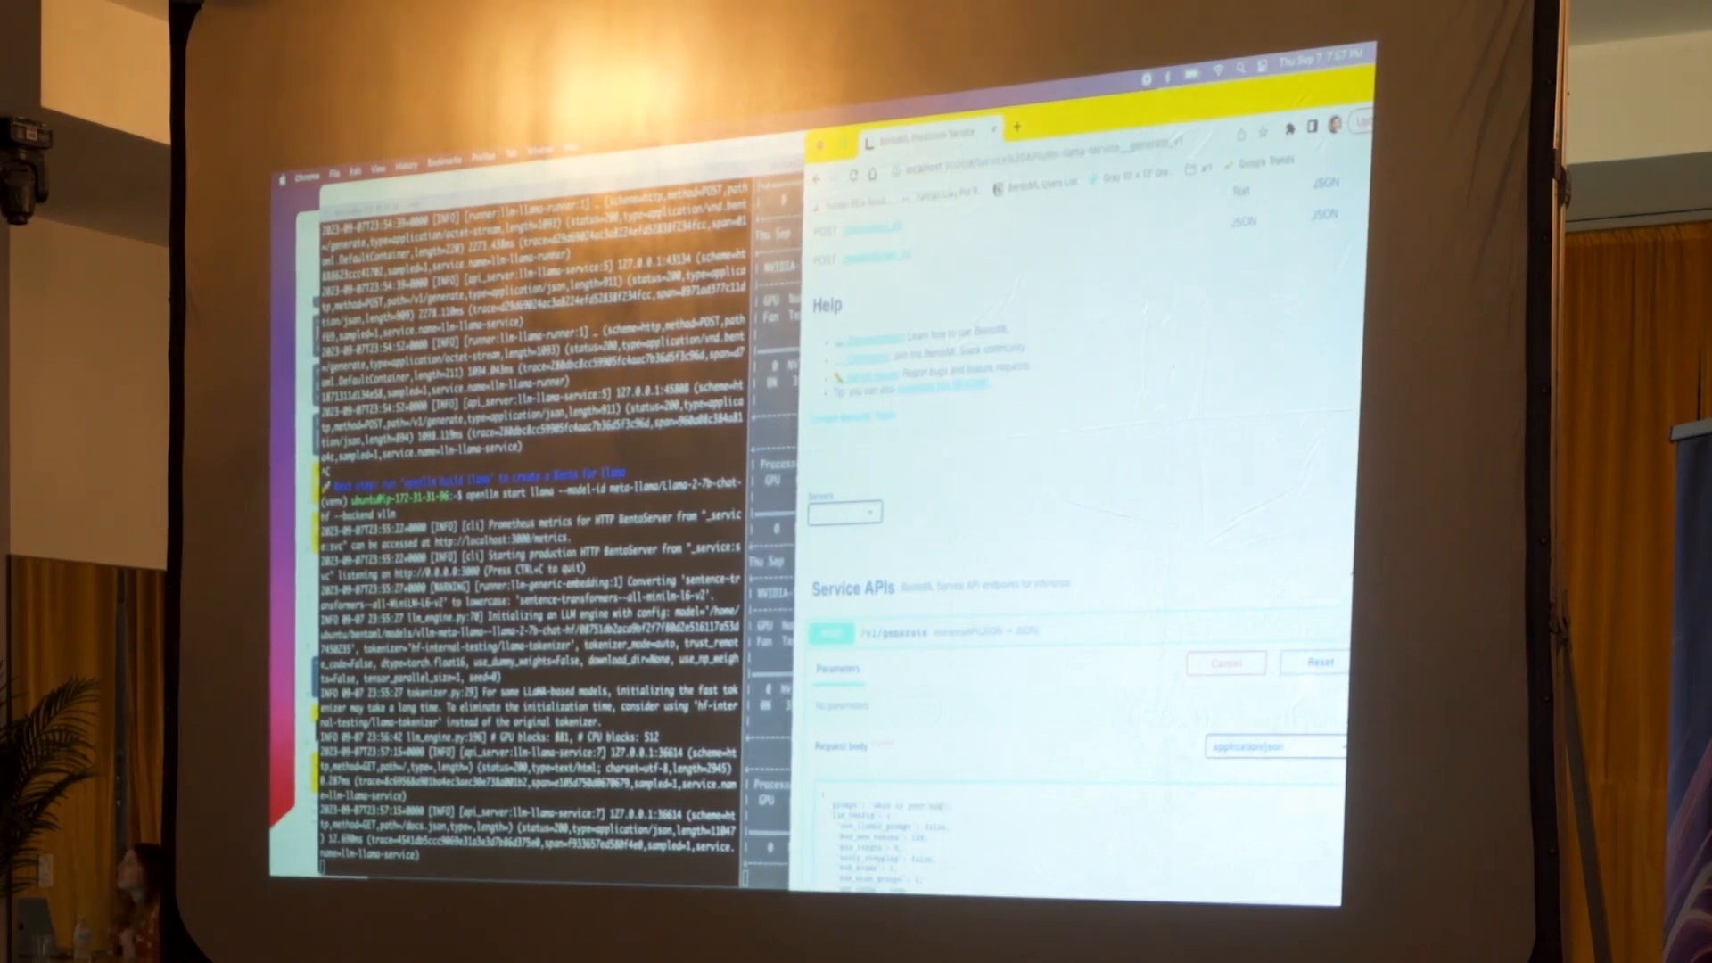
scroll("down", 3)
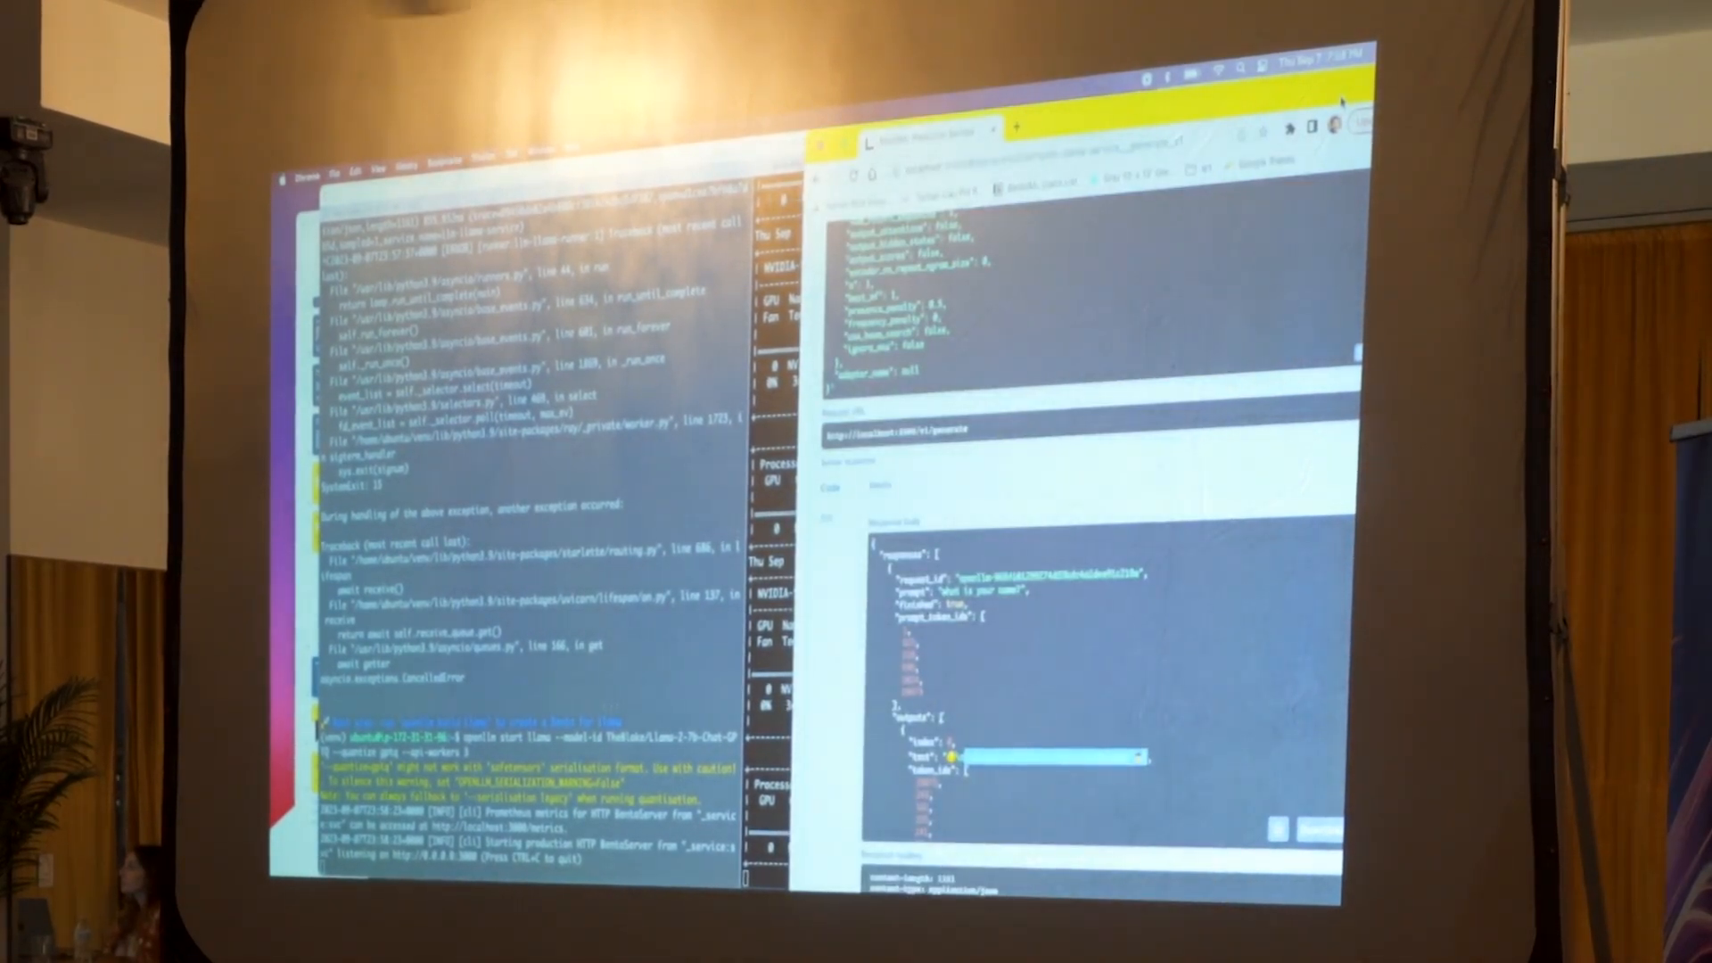
Step: Scroll the POST /v1/generate section to reach the quantized model's response body
scroll("up", 3)
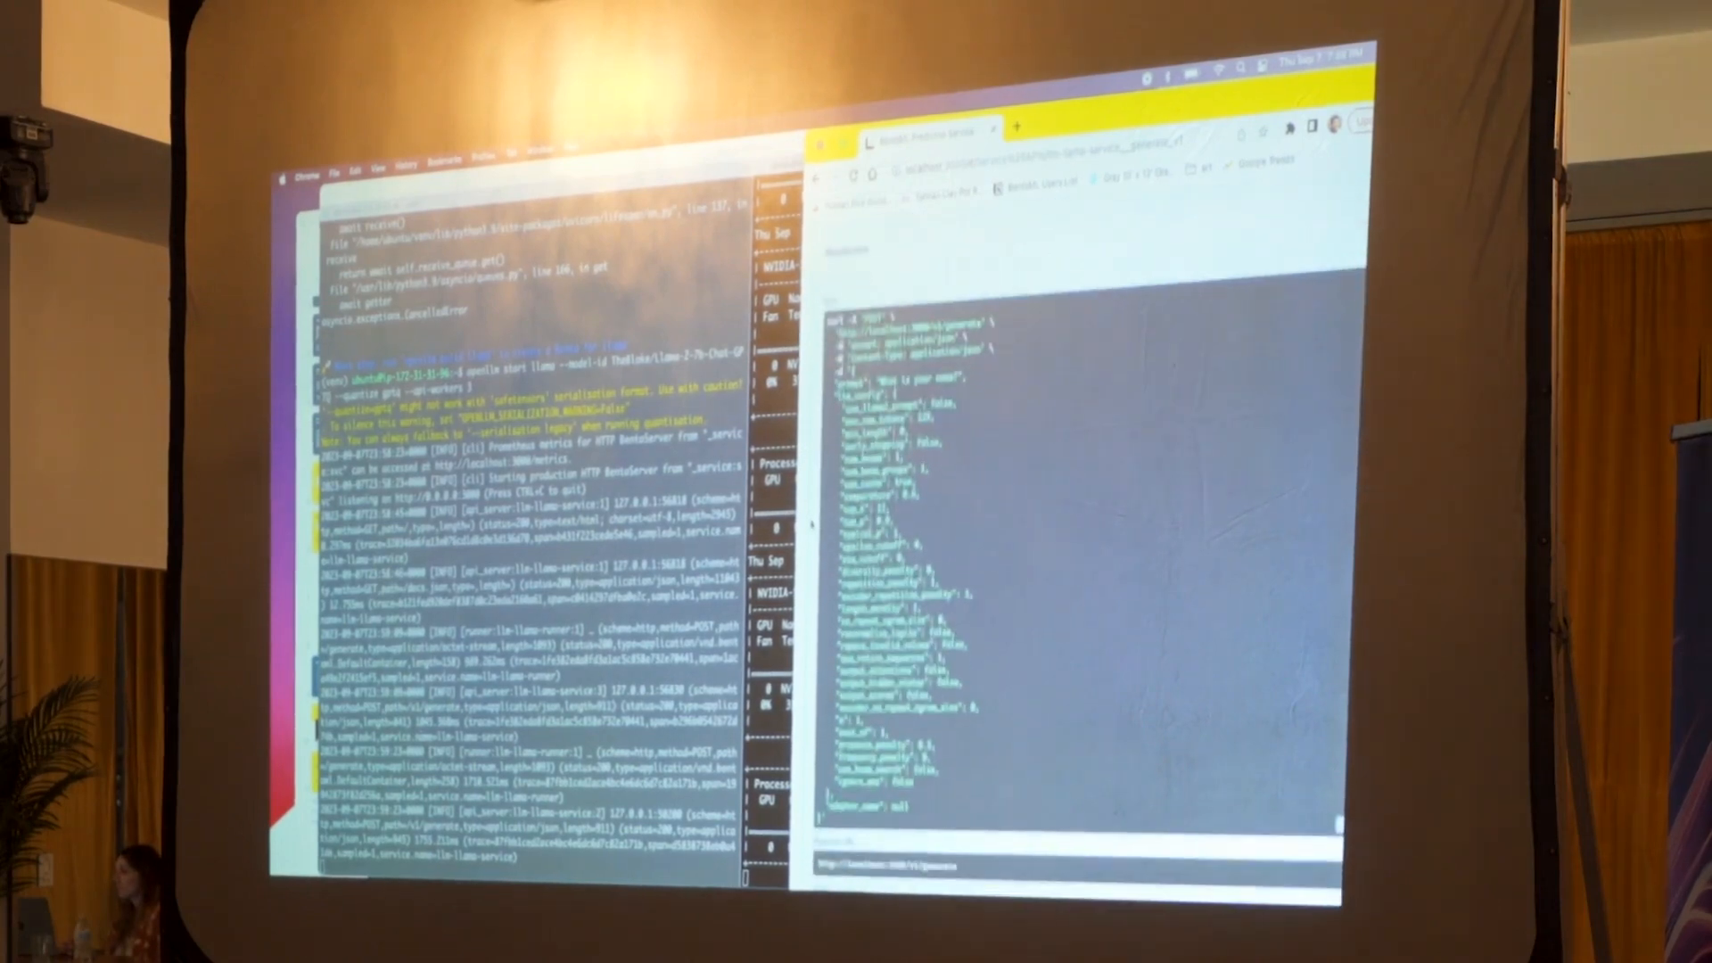
scroll("down", 3)
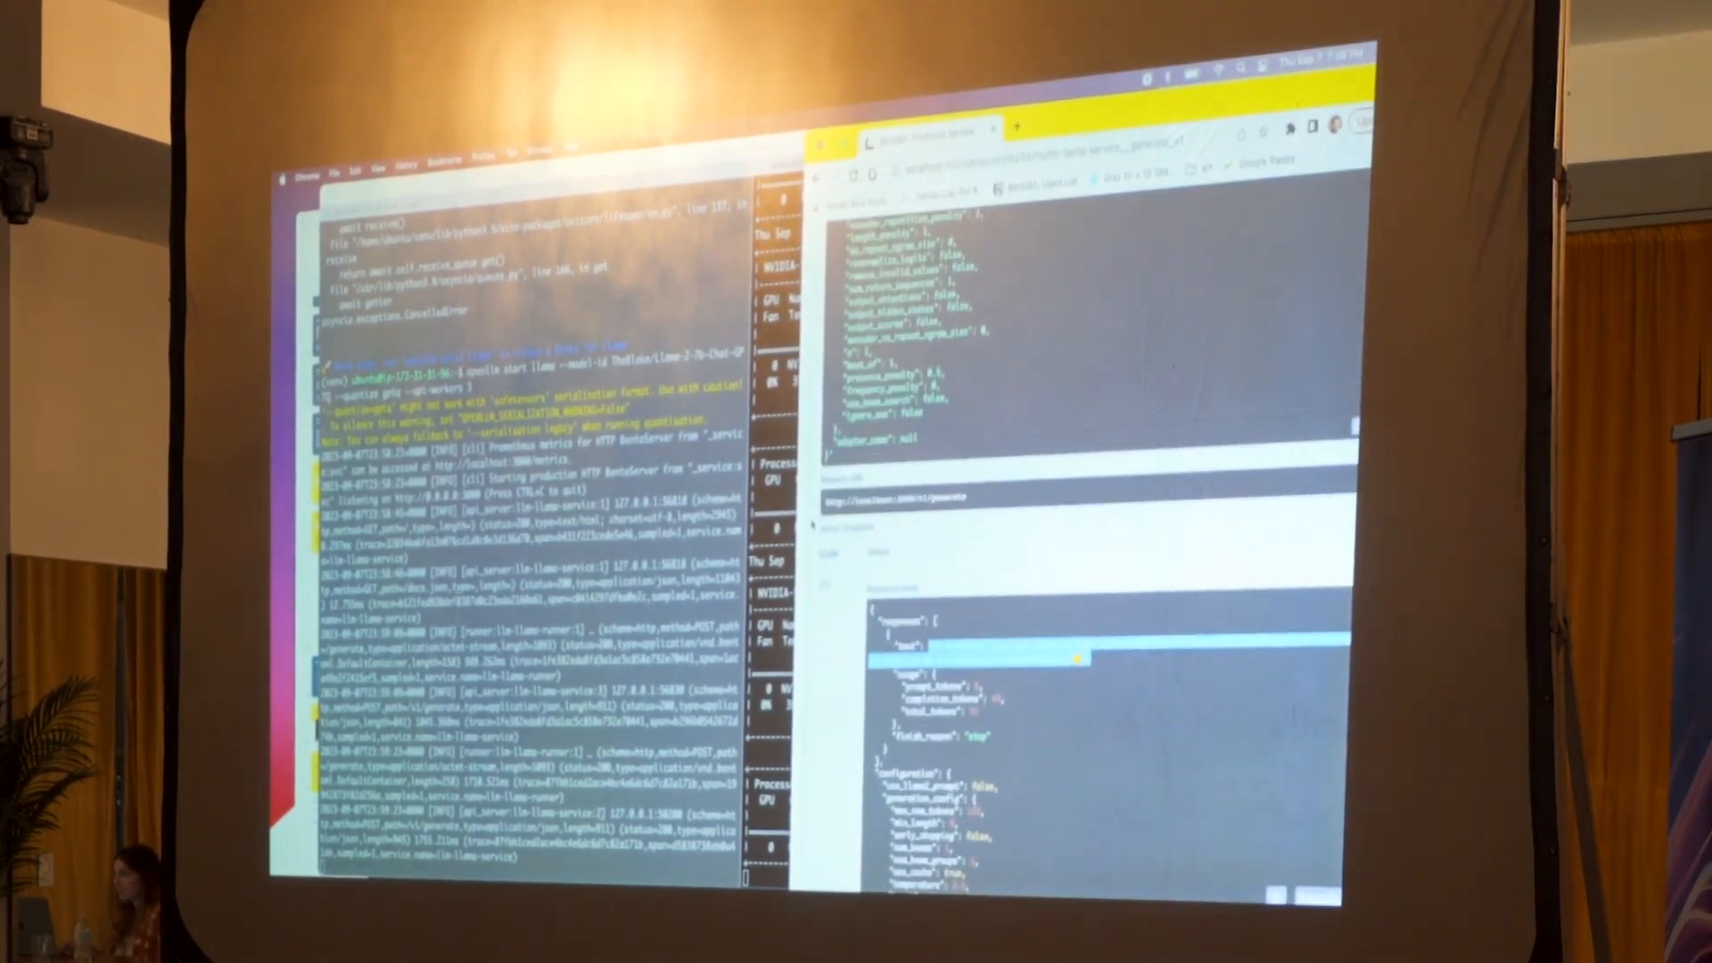